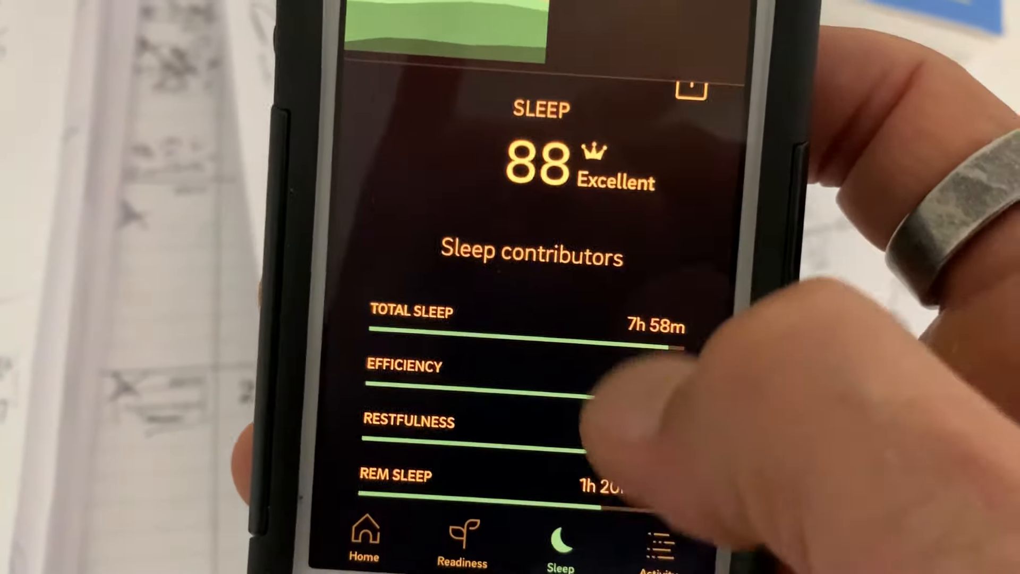
scroll(down, 3)
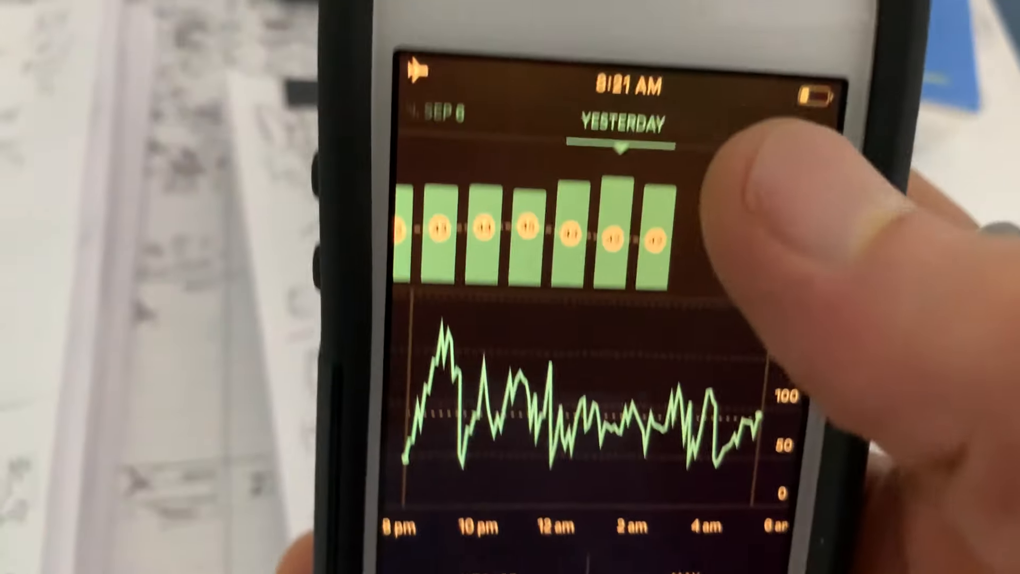
scroll(down, 3)
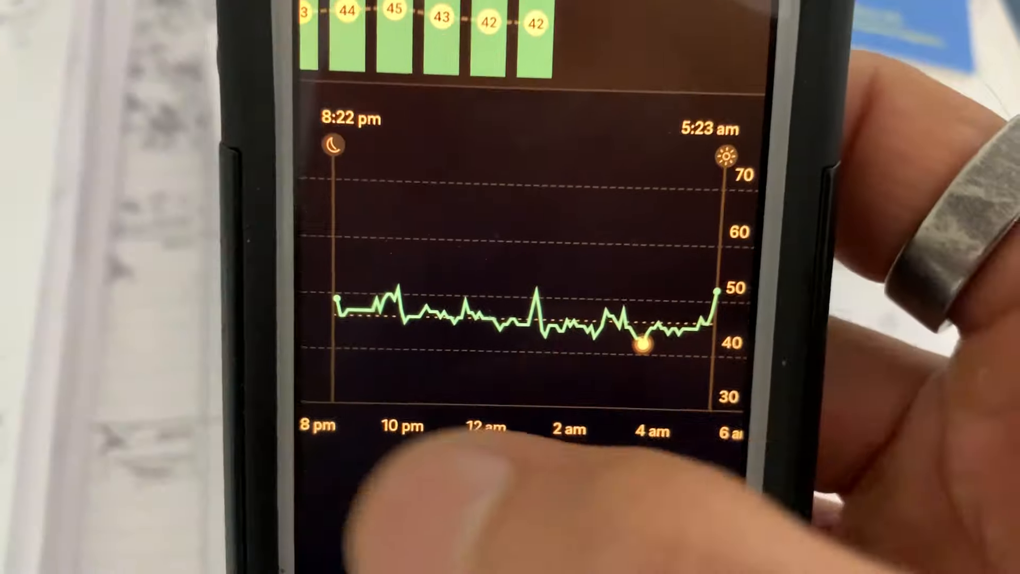
scroll(down, 3)
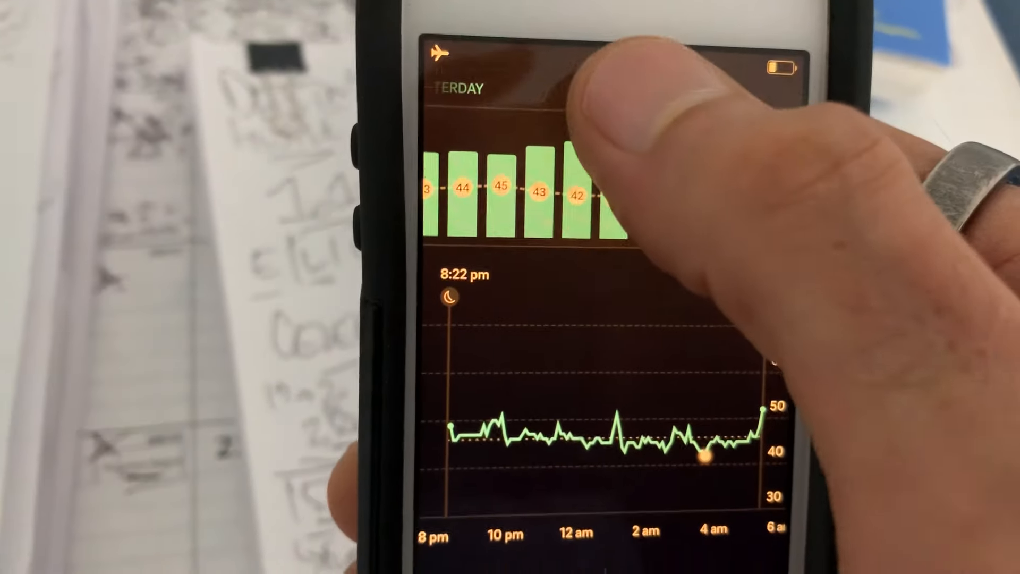